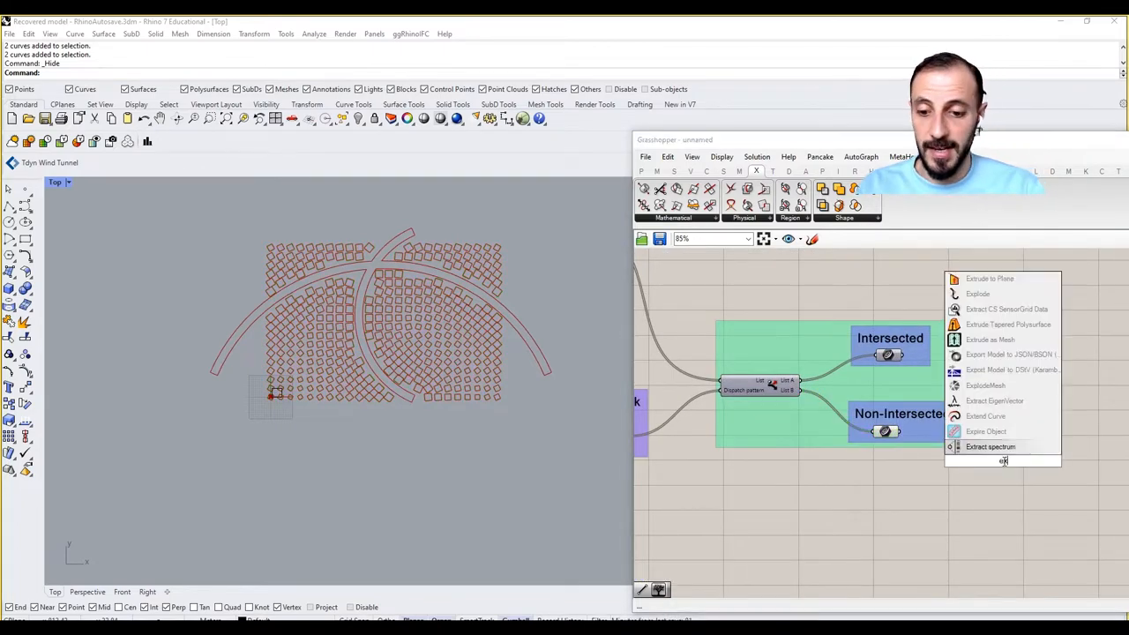
- Add a Number parameter off the distance output with a relay, wrapped in its own small group
{"action": "left_click", "coordinate": [1002, 461]}
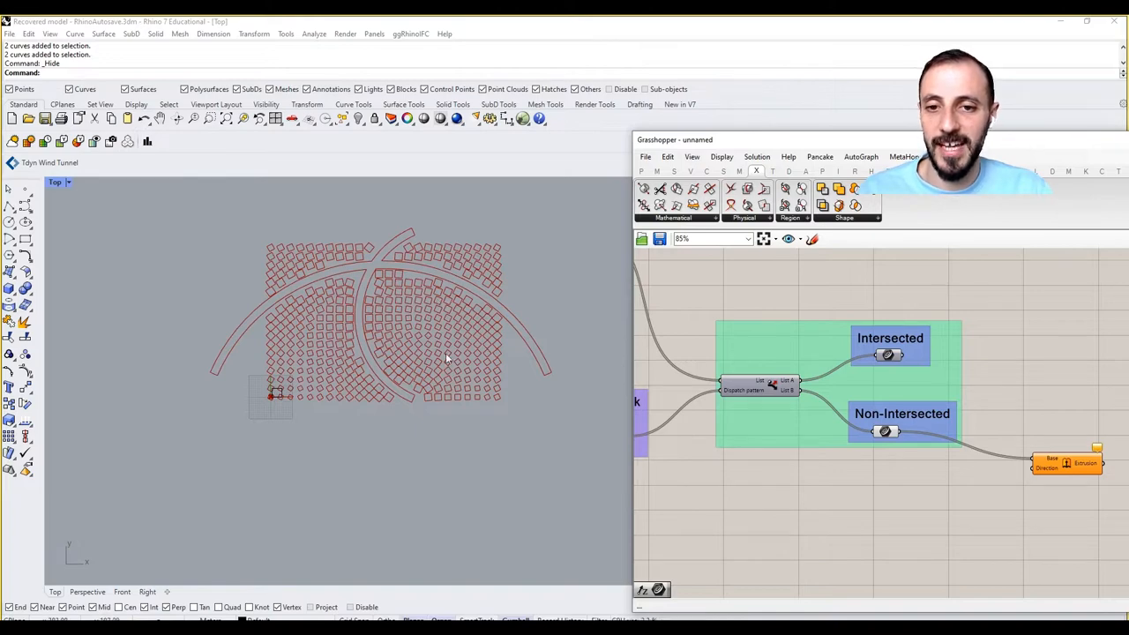
{"action": "scroll", "scroll_direction": "down", "scroll_amount": 3}
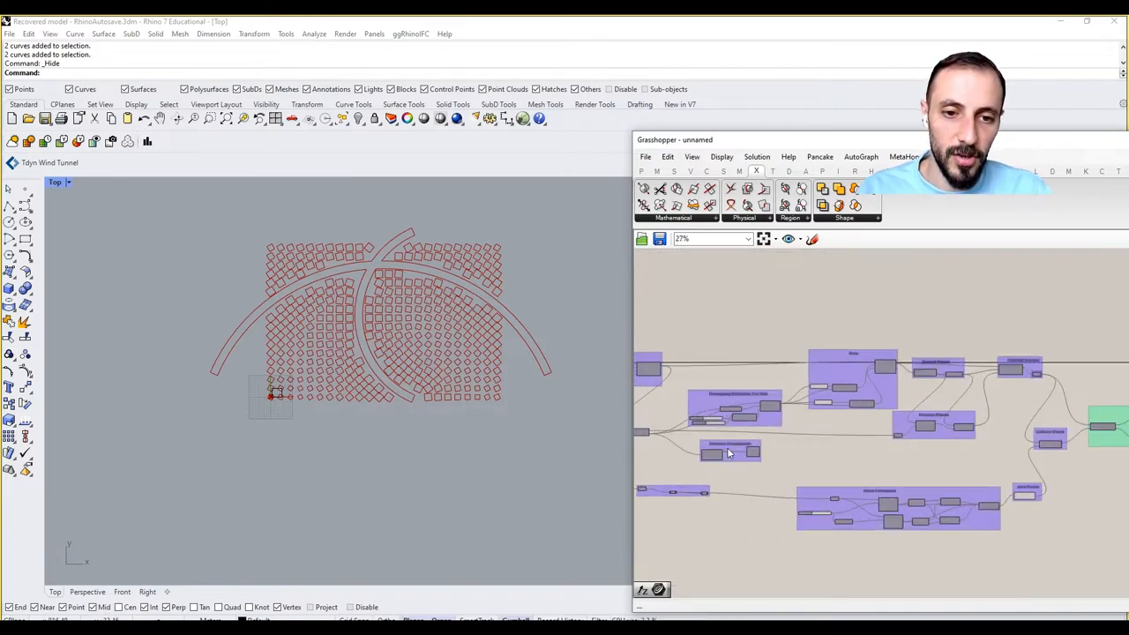
{"action": "scroll", "scroll_direction": "up", "scroll_amount": 3}
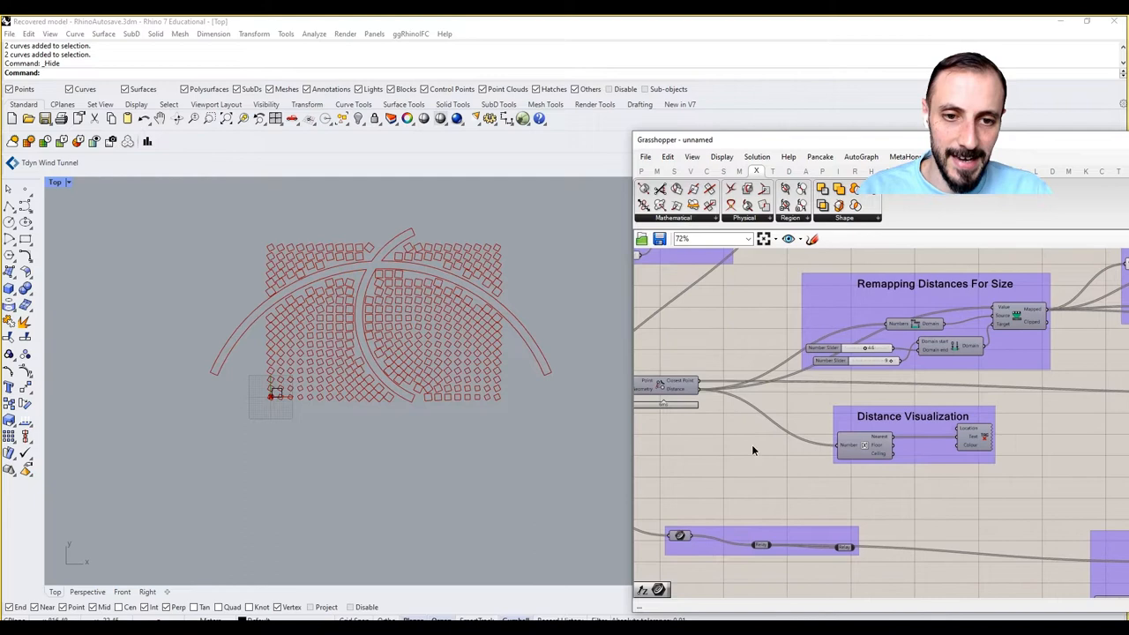
{"action": "type", "text": "numb"}
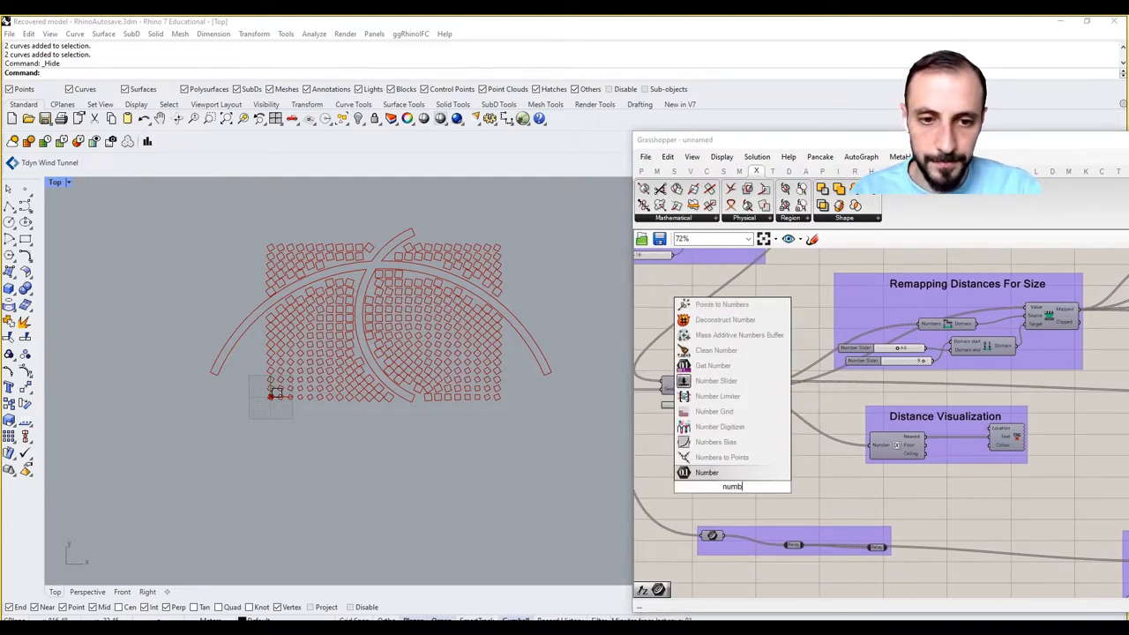
{"action": "left_click", "coordinate": [706, 472]}
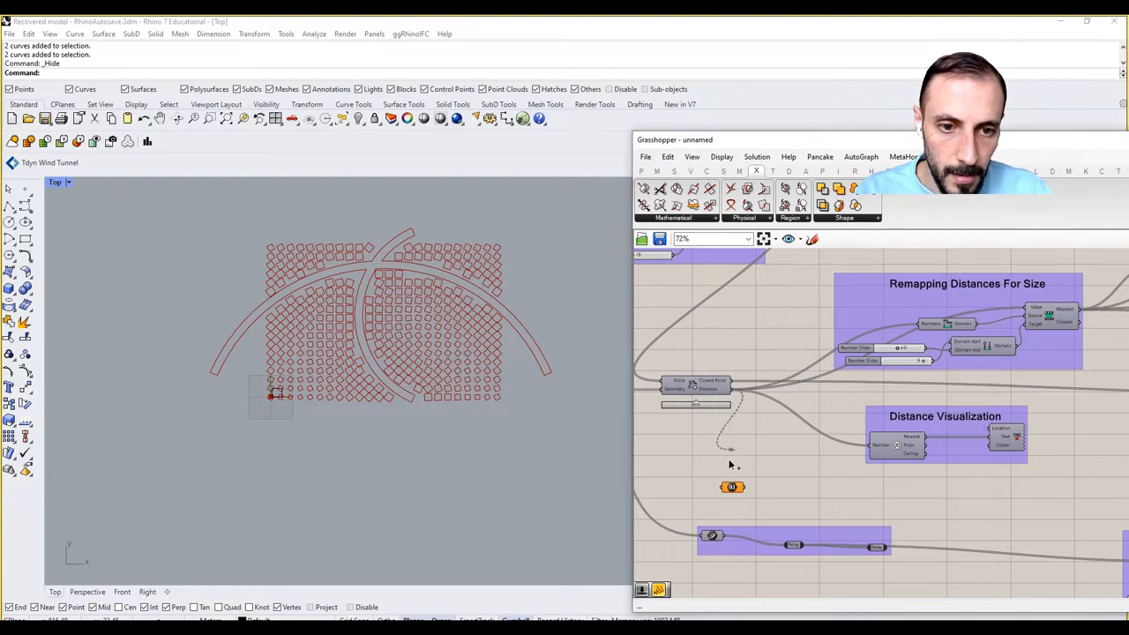
{"action": "type", "text": "re"}
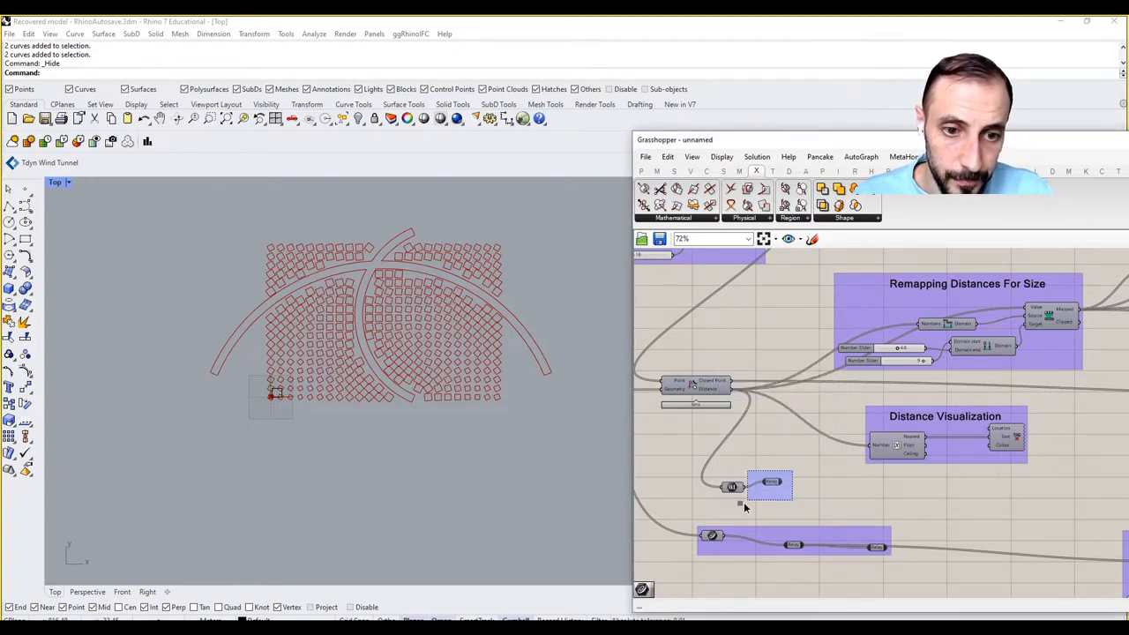
{"action": "scroll", "scroll_direction": "down", "scroll_amount": 3}
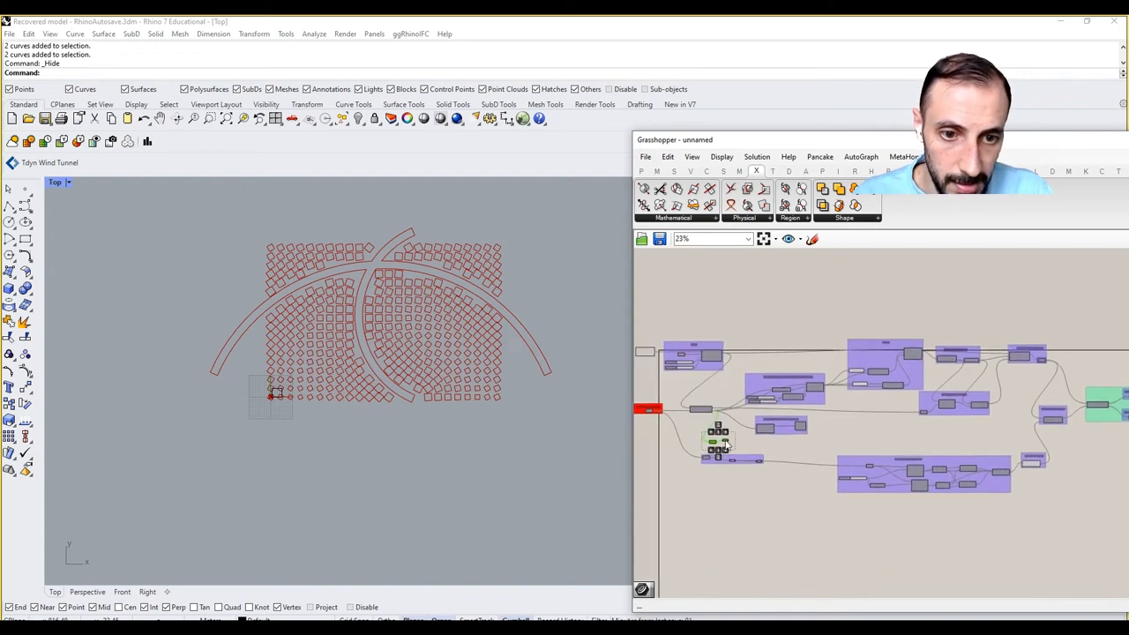
- Place a Remap Numbers component beside the collision-check and road-joining groups
{"action": "left_click_drag", "start_coordinate": [720, 441], "coordinate": [667, 519]}
{"action": "type", "text": "remap"}
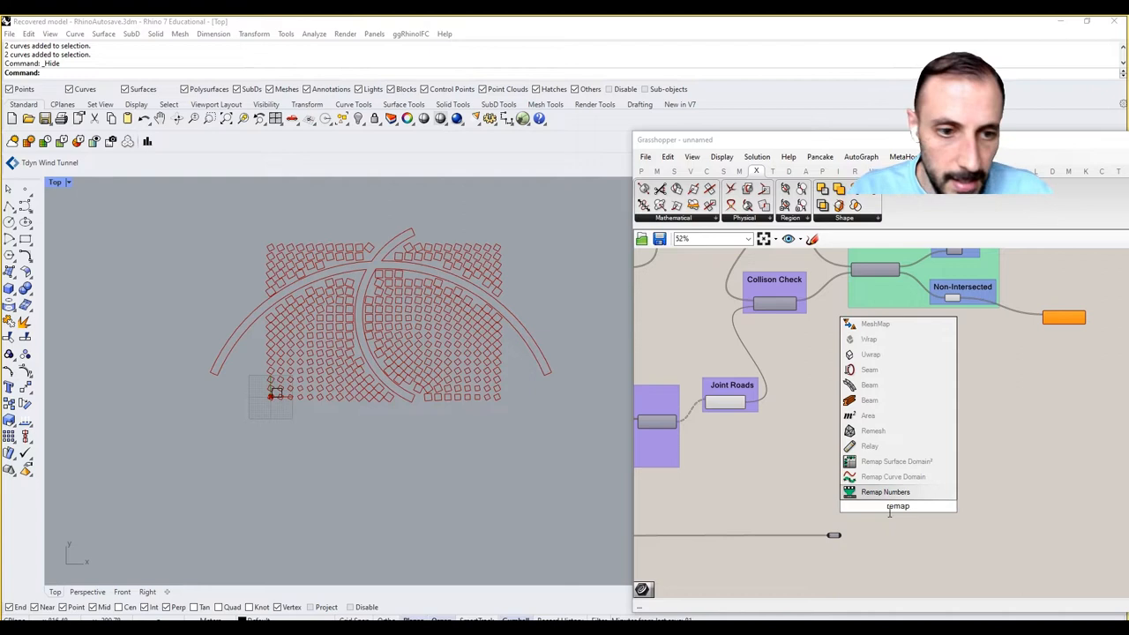
{"action": "left_click", "coordinate": [885, 490]}
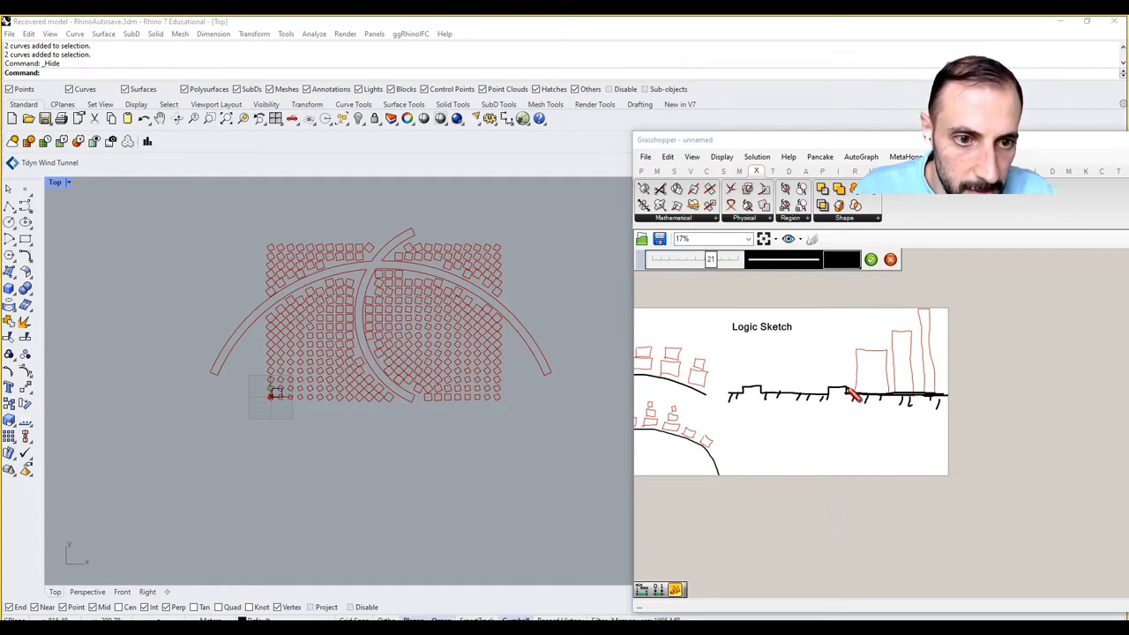
- Sketch teal strokes over the Logic Sketch showing heights rising away from the roads
{"action": "left_click", "coordinate": [838, 259]}
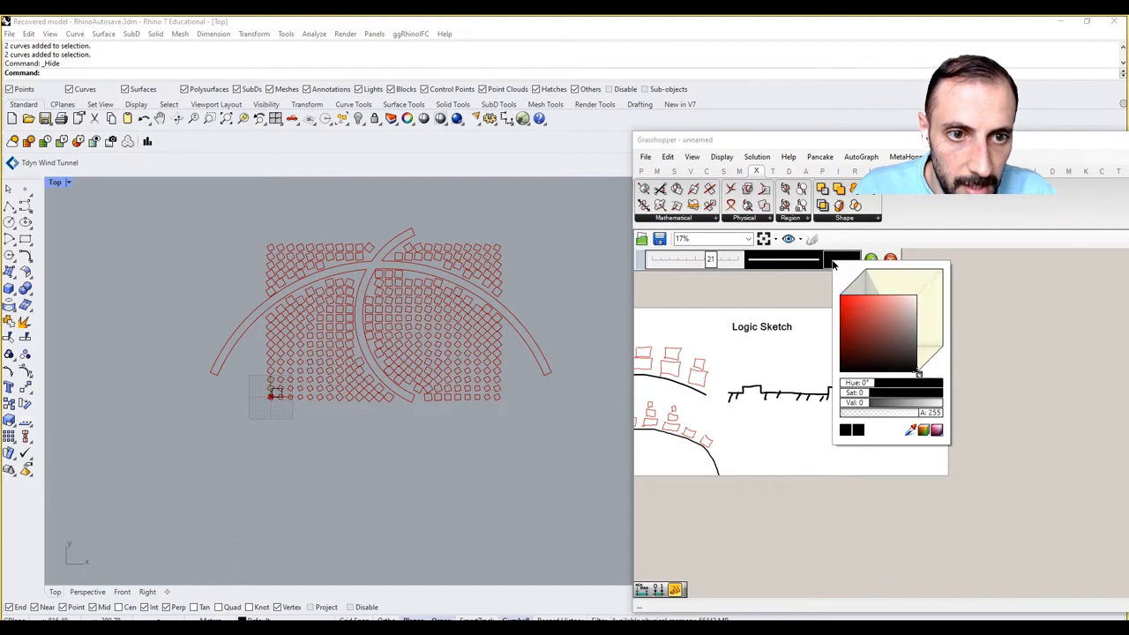
{"action": "left_click_drag", "start_coordinate": [926, 381], "coordinate": [891, 381]}
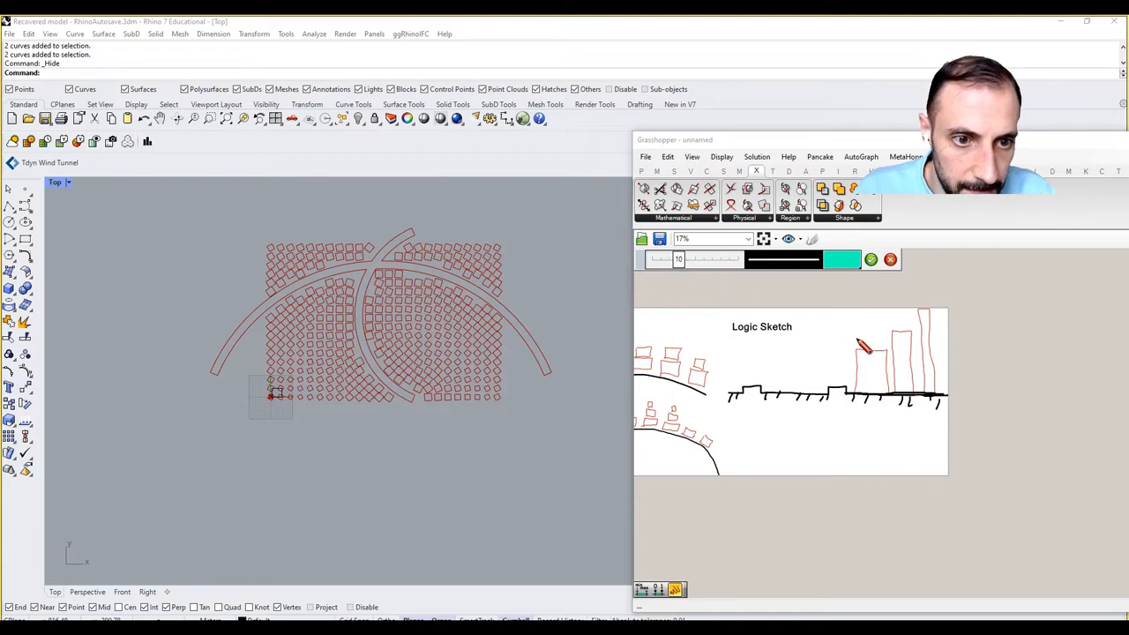
{"action": "left_click_drag", "start_coordinate": [860, 344], "coordinate": [873, 423]}
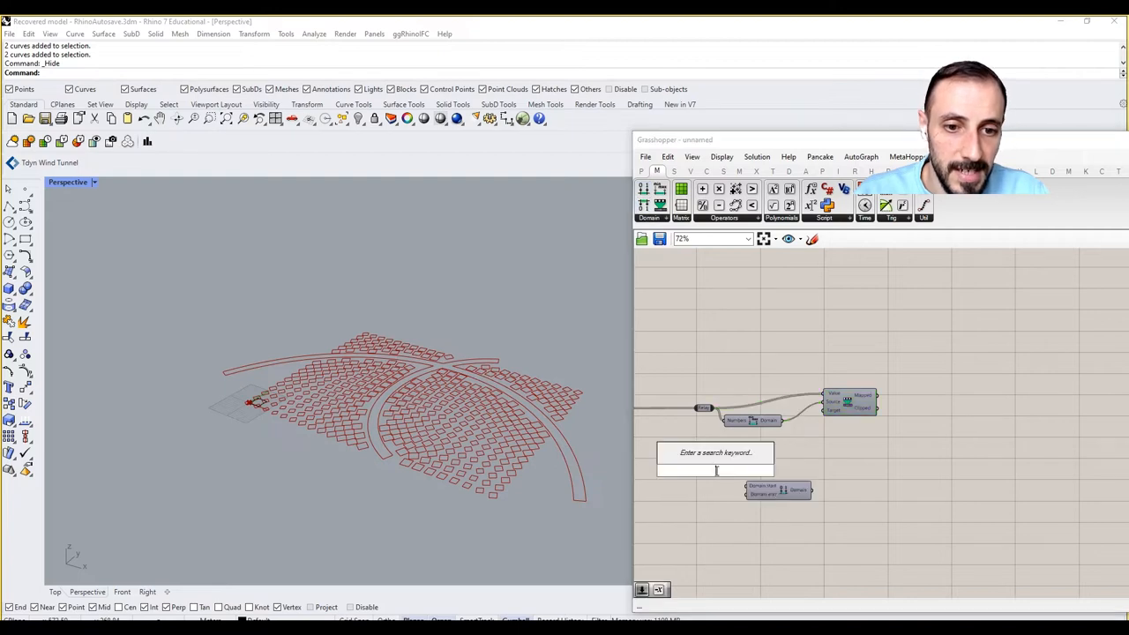
- Start a component search on the Grasshopper canvas for the next node
{"action": "left_click", "coordinate": [716, 469]}
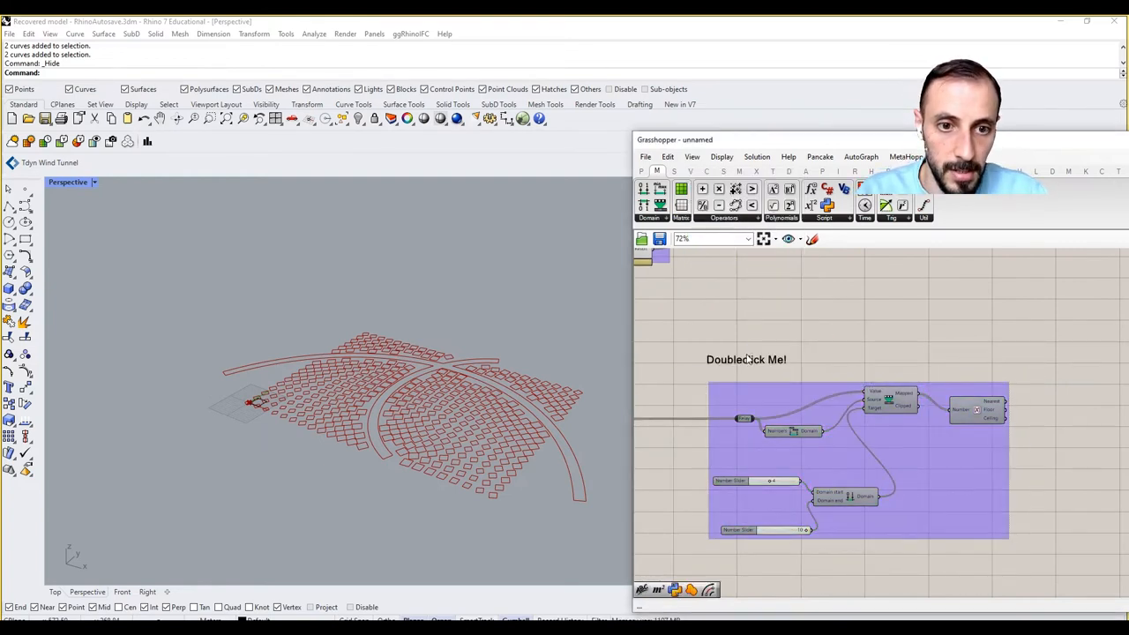
- Set the purple group's scribble text to "Floor Number Remapping"
{"action": "double_click", "coordinate": [746, 360]}
{"action": "type", "text": "Floor Number Rema"}
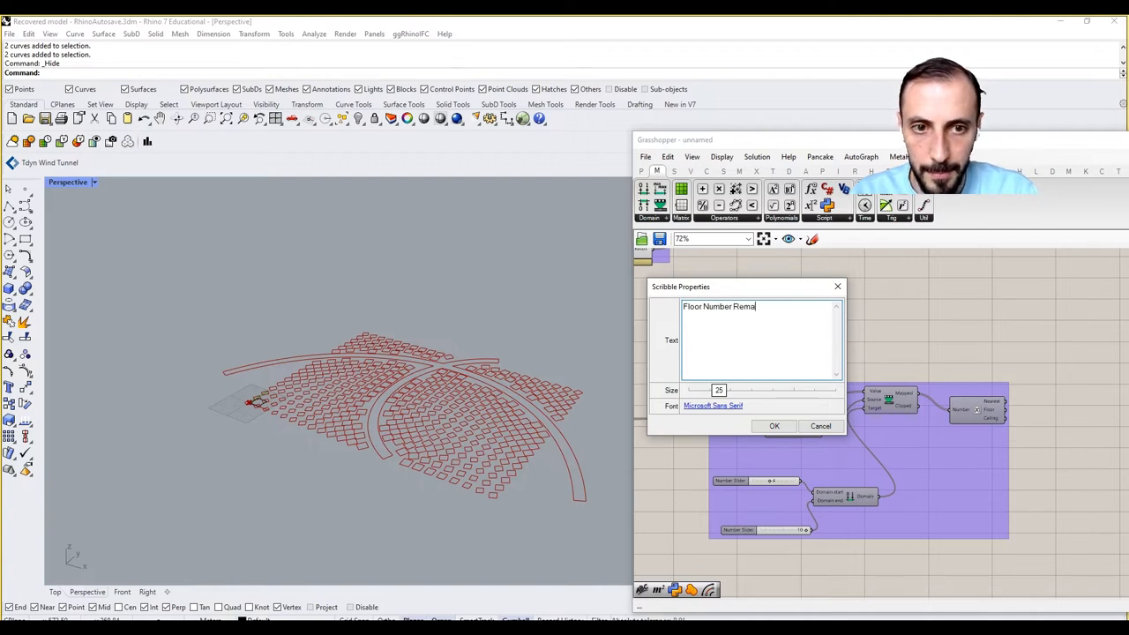
{"action": "left_click", "coordinate": [774, 425]}
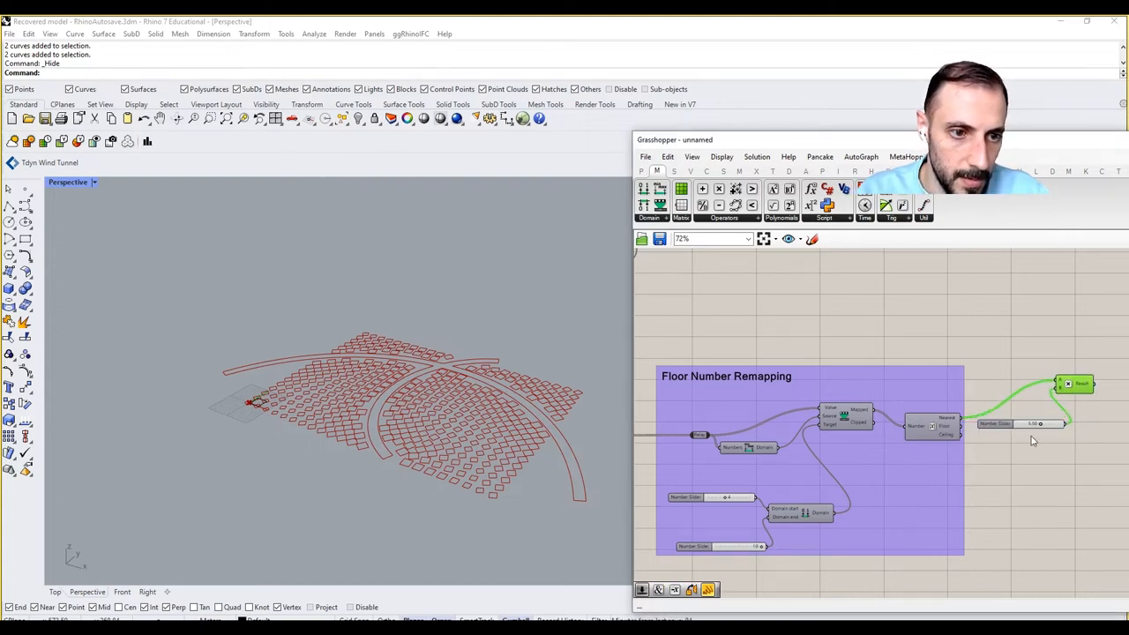
- Group the floor height slider in green and label it "Floor"
{"action": "right_click", "coordinate": [1019, 448]}
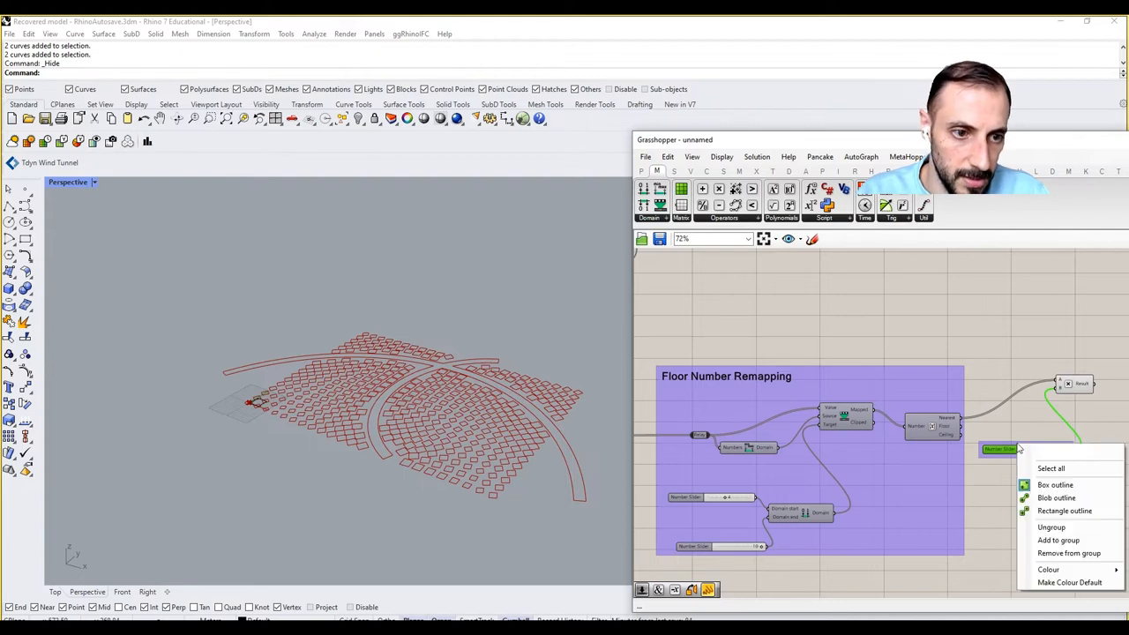
{"action": "left_click", "coordinate": [1058, 572]}
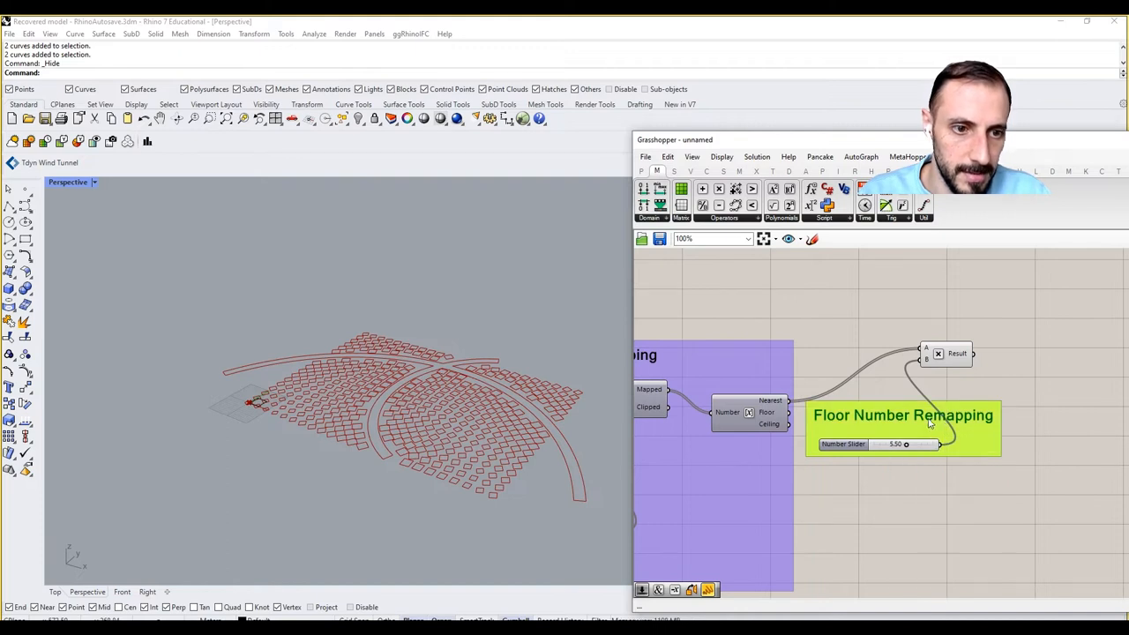
{"action": "double_click", "coordinate": [903, 416]}
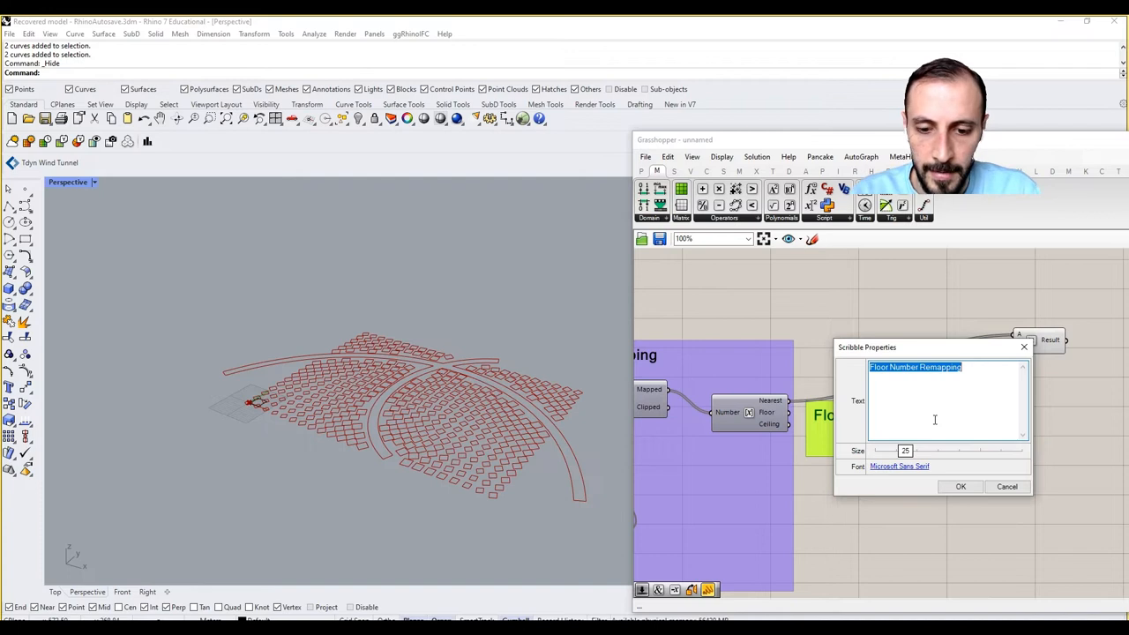
{"action": "type", "text": "Floor"}
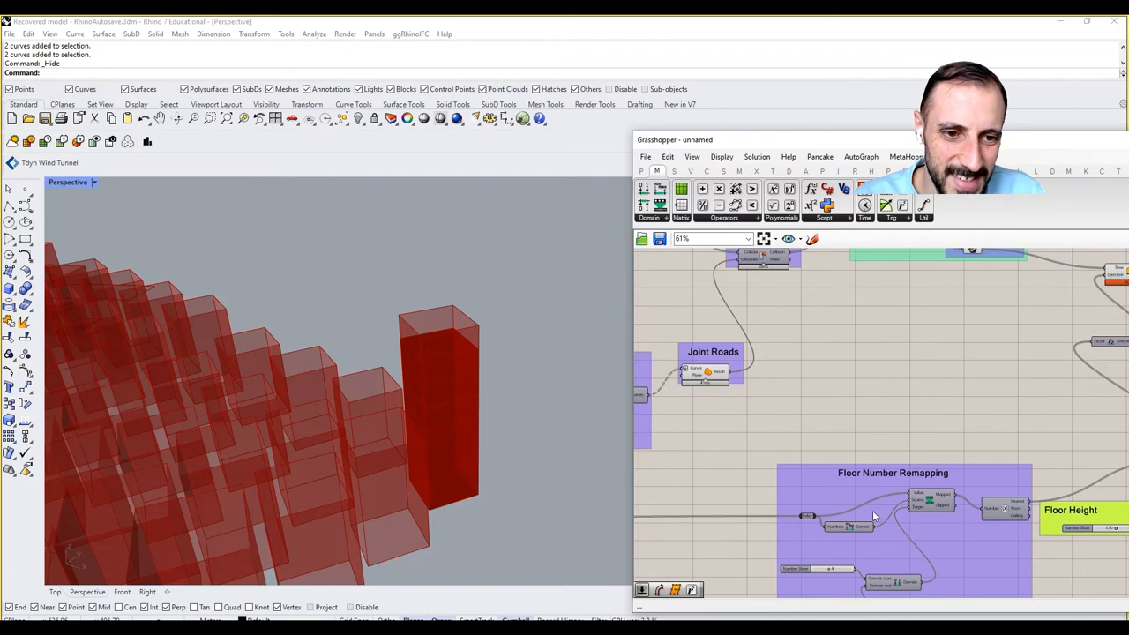
- Zoom the canvas to inspect the groups as the extruded red masses appear in Rhino
{"action": "scroll", "scroll_direction": "down", "scroll_amount": 3}
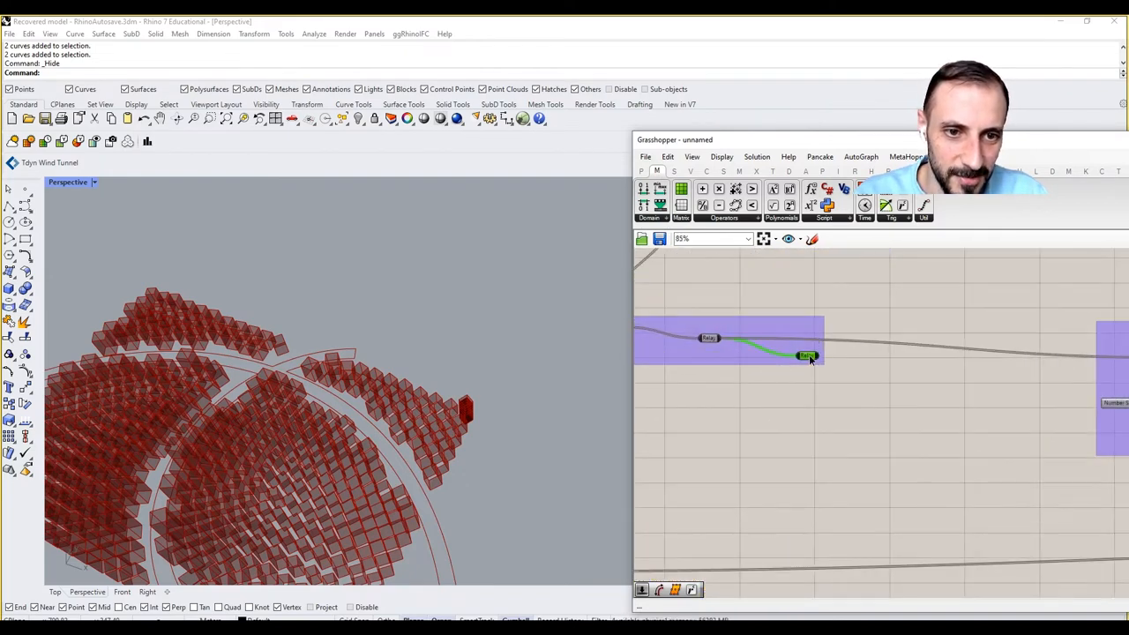
- Add a Pull Point component to measure each lot's distance from the road curves
{"action": "scroll", "scroll_direction": "down", "scroll_amount": 3}
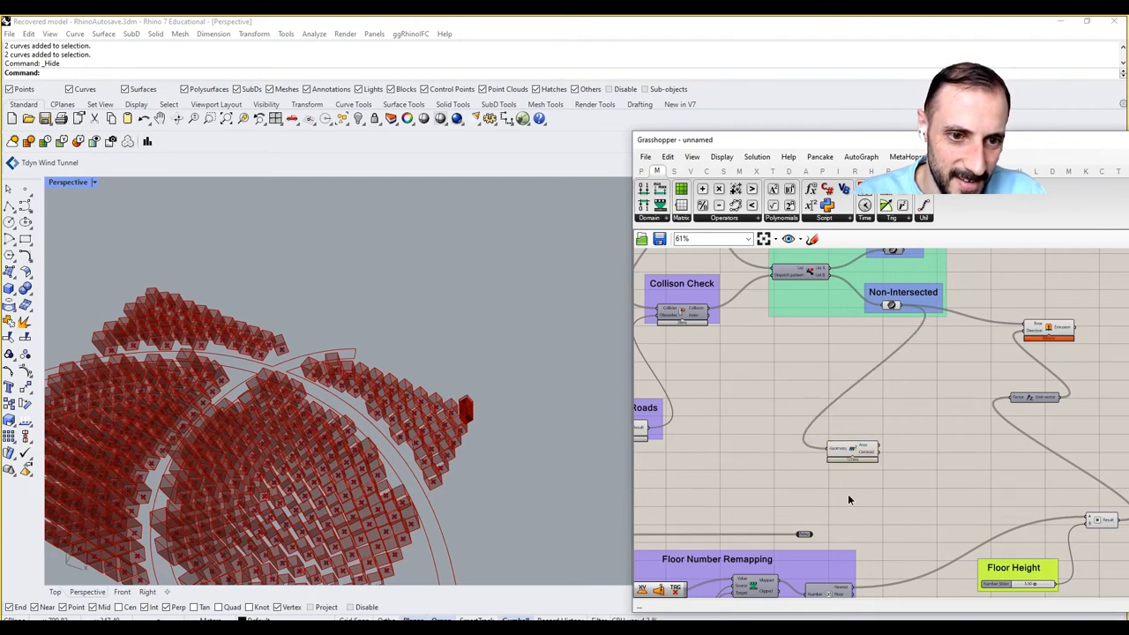
{"action": "type", "text": "pull"}
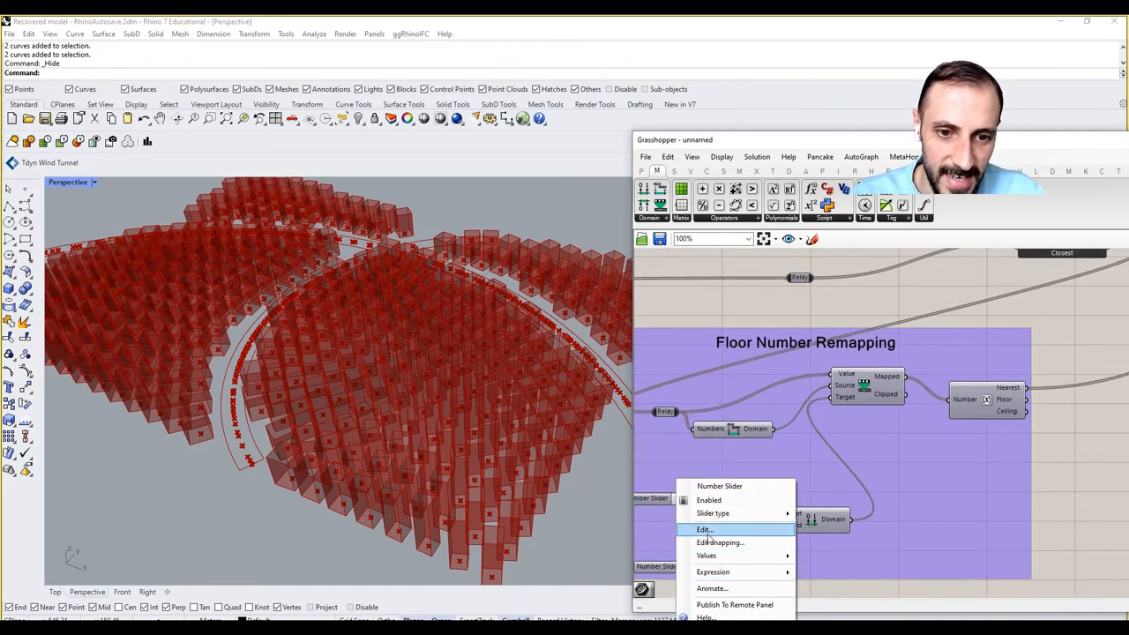
- Edit the domain slider's range and raise the floor count for taller masses
{"action": "left_click", "coordinate": [702, 529]}
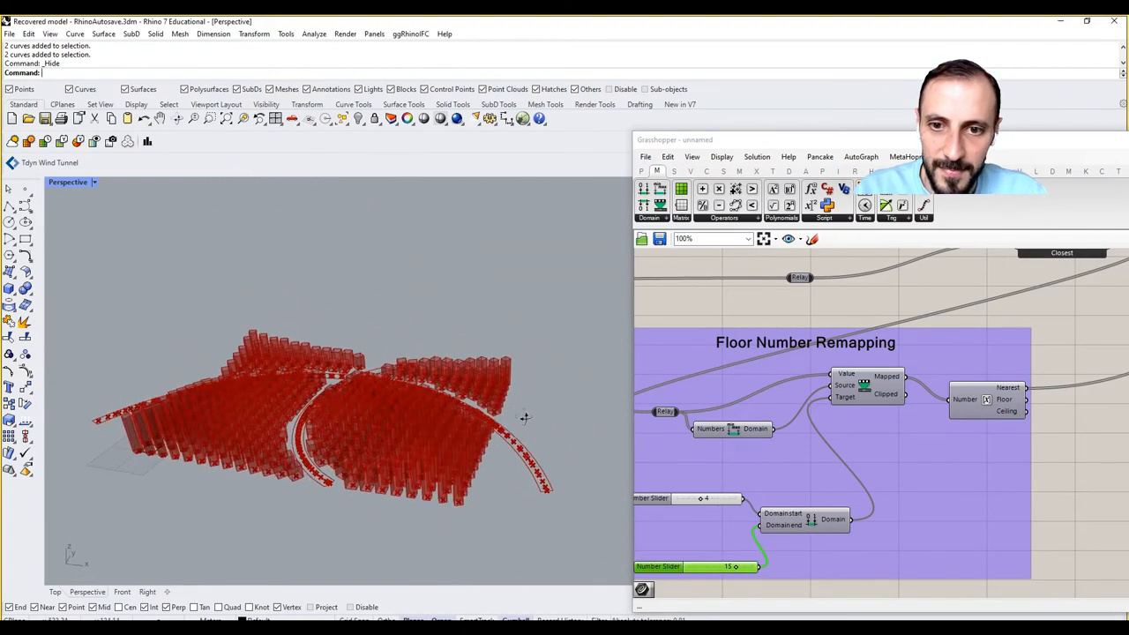
{"action": "left_click_drag", "start_coordinate": [728, 565], "coordinate": [752, 564]}
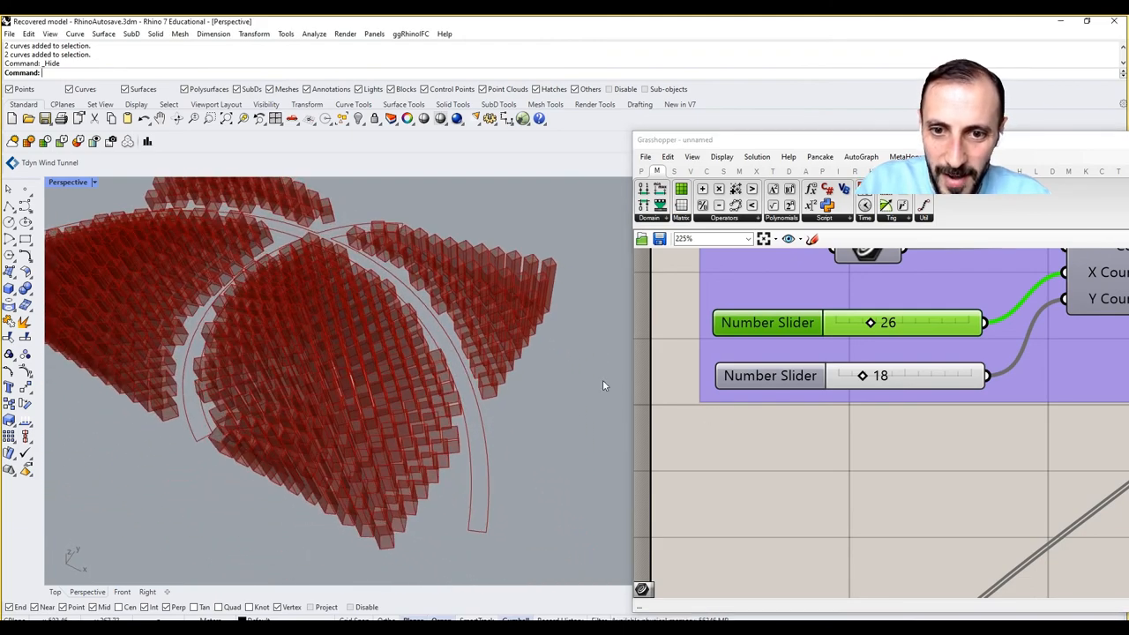
- Raise the Y Count slider to 20 for a 26-by-20 grid of lots
{"action": "left_click_drag", "start_coordinate": [860, 376], "coordinate": [882, 376]}
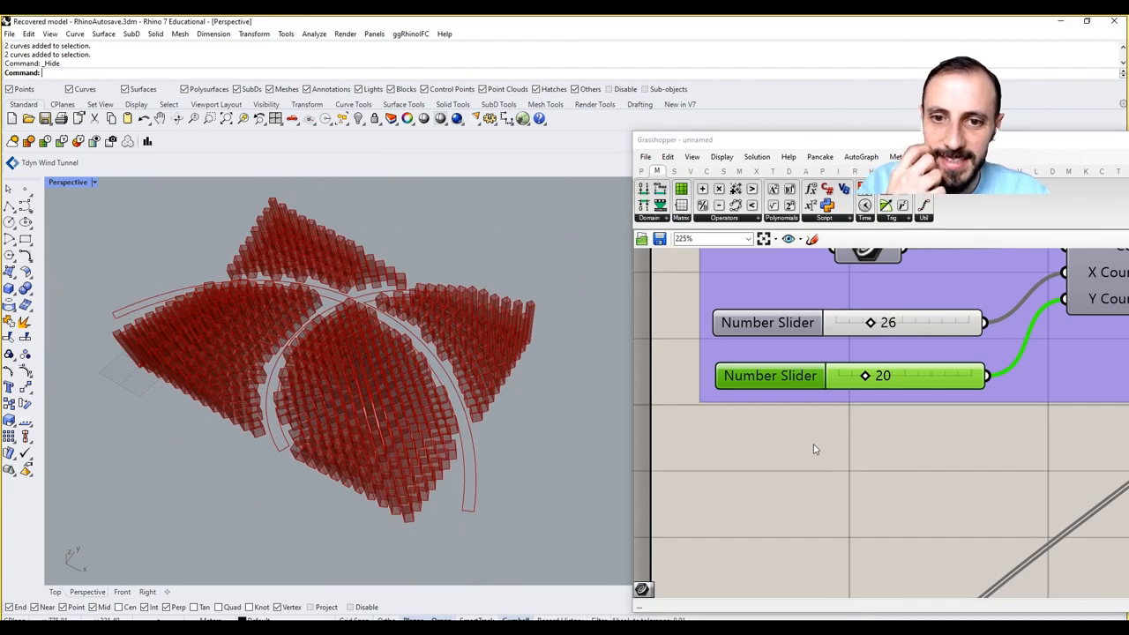